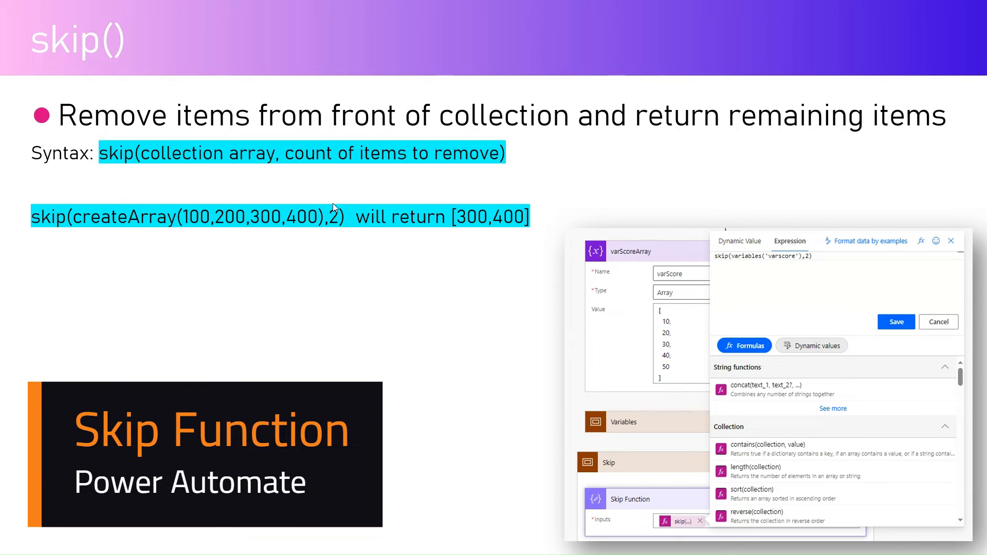
{"action": "mouse_move", "coordinate": [167, 178]}
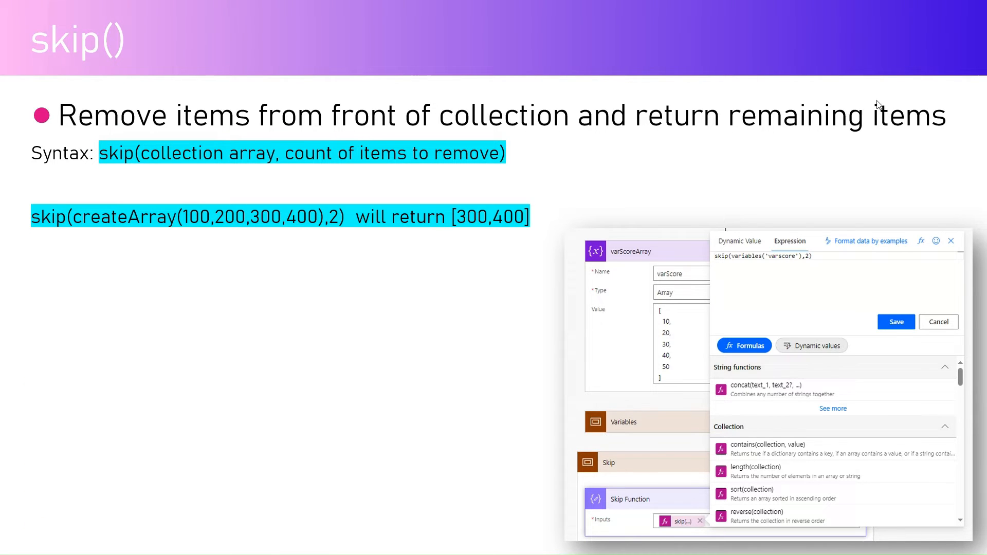
{"action": "mouse_move", "coordinate": [226, 174]}
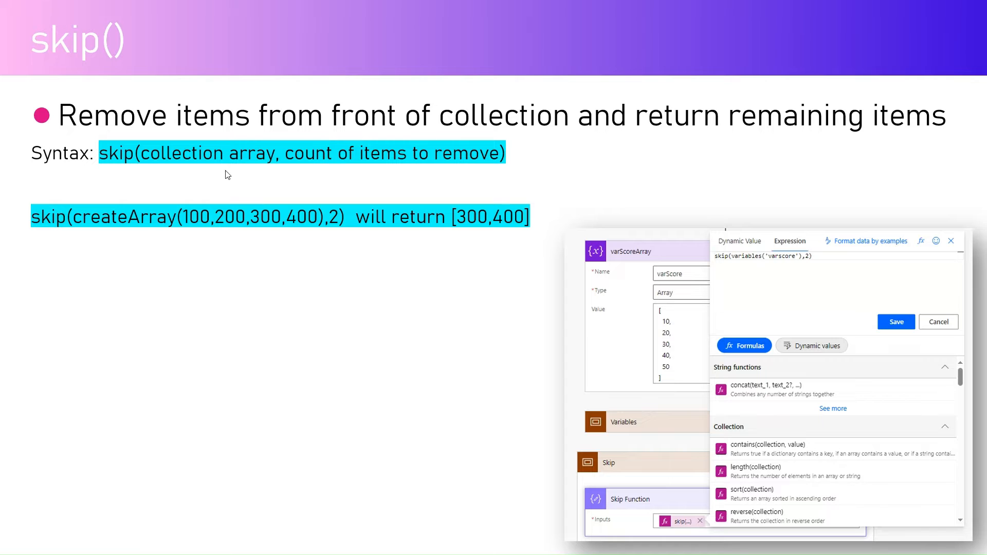
{"action": "mouse_move", "coordinate": [156, 163]}
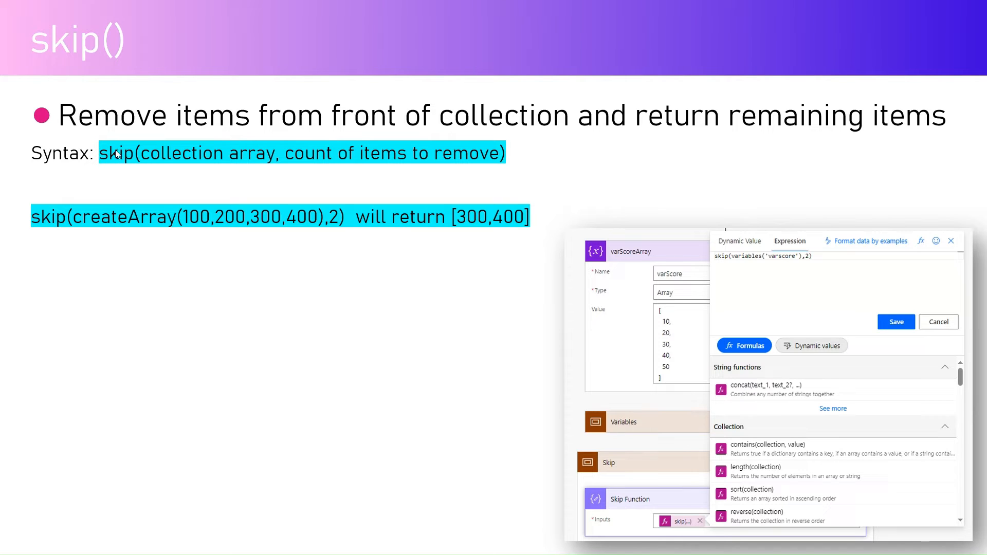
{"action": "mouse_move", "coordinate": [217, 157]}
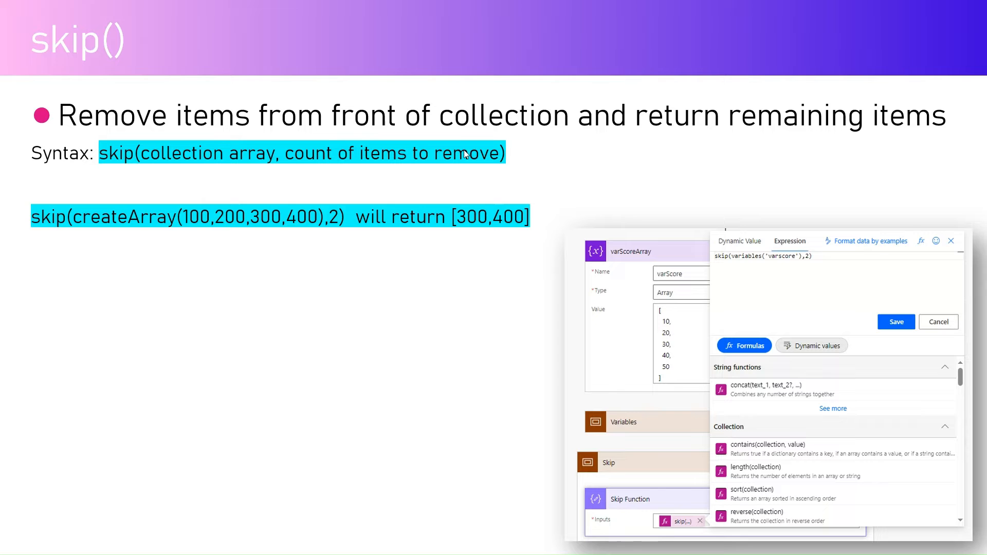
{"action": "mouse_move", "coordinate": [50, 213]}
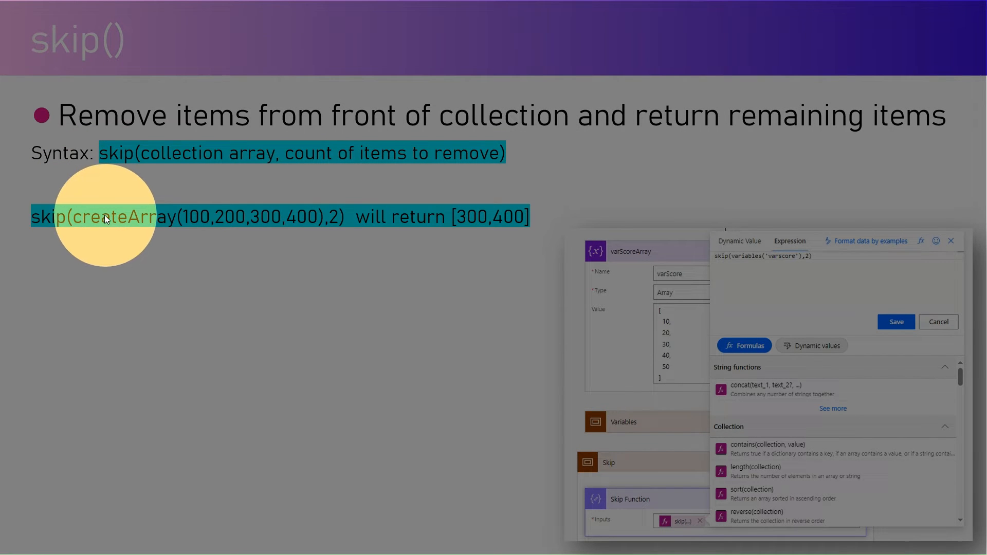
{"action": "mouse_move", "coordinate": [290, 217]}
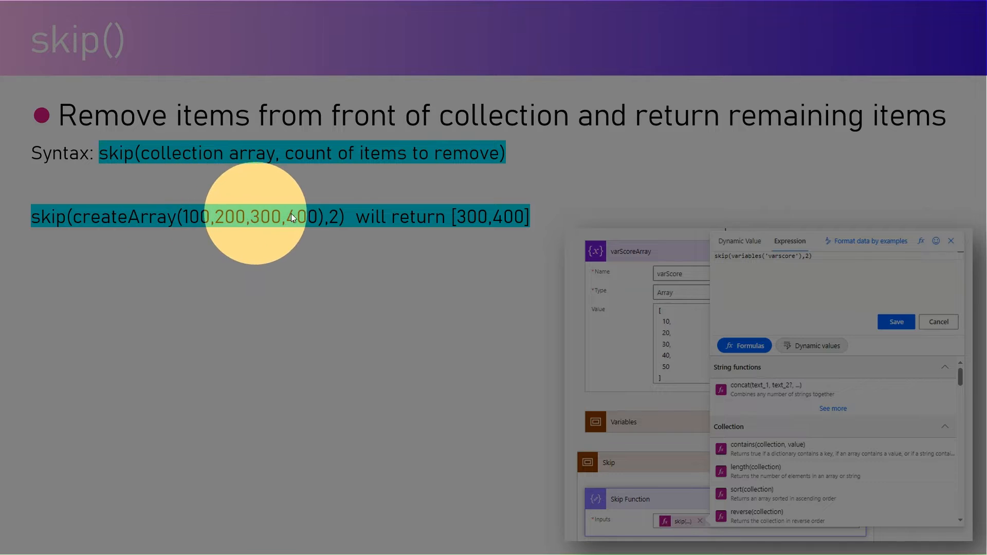
{"action": "mouse_move", "coordinate": [282, 219]}
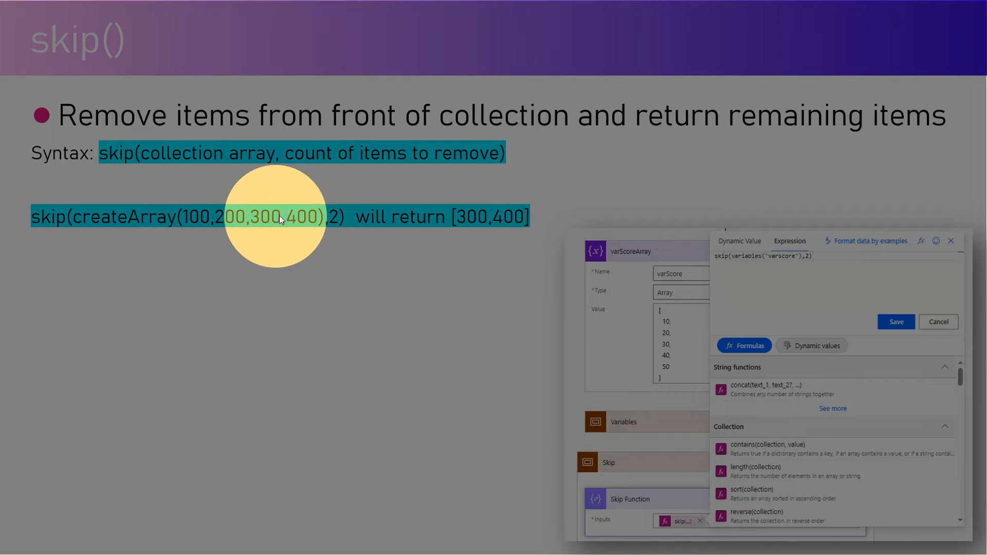
{"action": "mouse_move", "coordinate": [327, 217]}
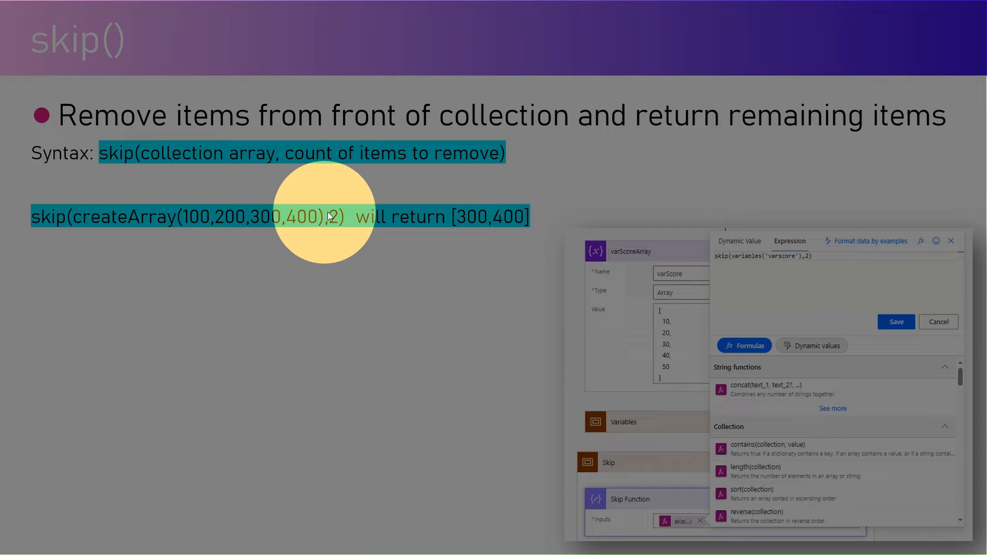
{"action": "mouse_move", "coordinate": [335, 223]}
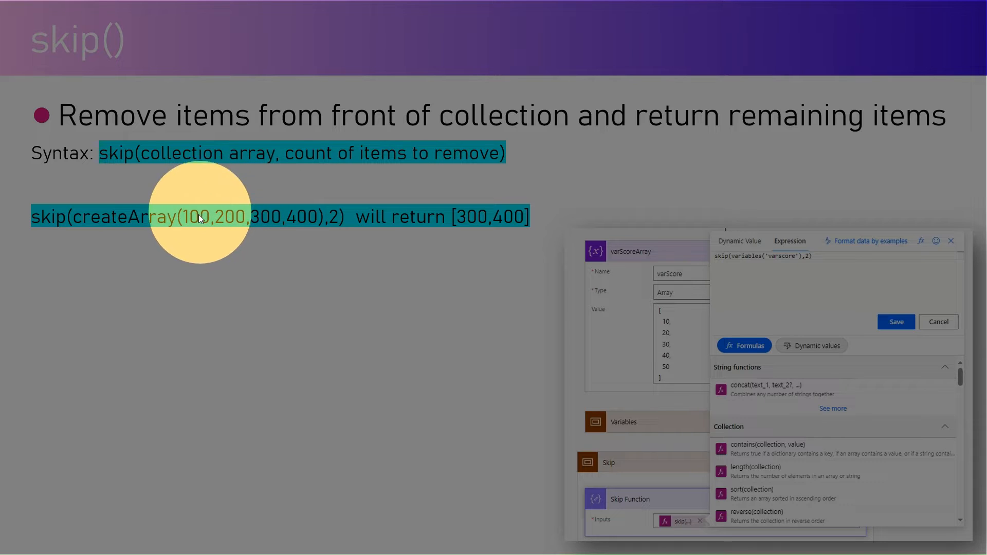
{"action": "mouse_move", "coordinate": [264, 214]}
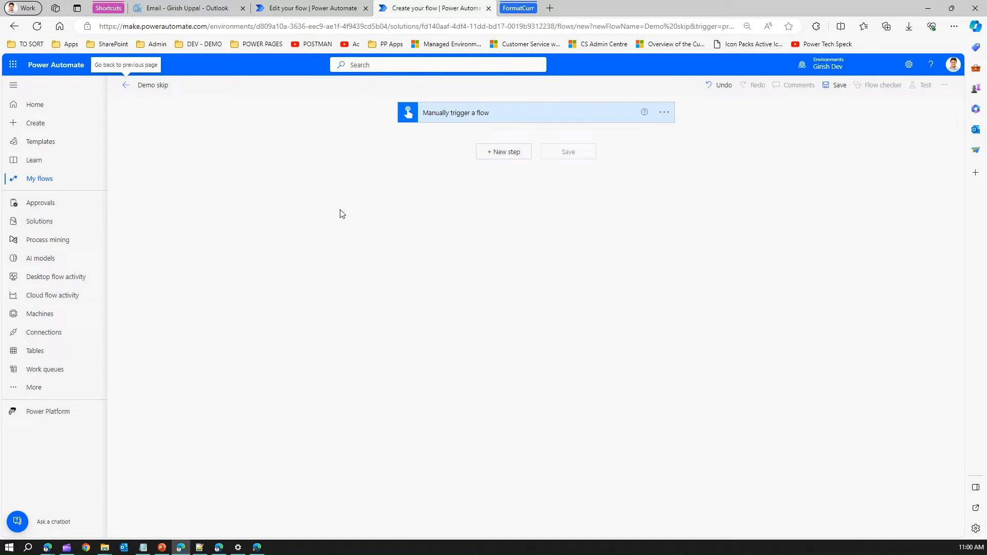
Add an Initialize variable action right after the manual trigger.
{"action": "left_click", "coordinate": [503, 152]}
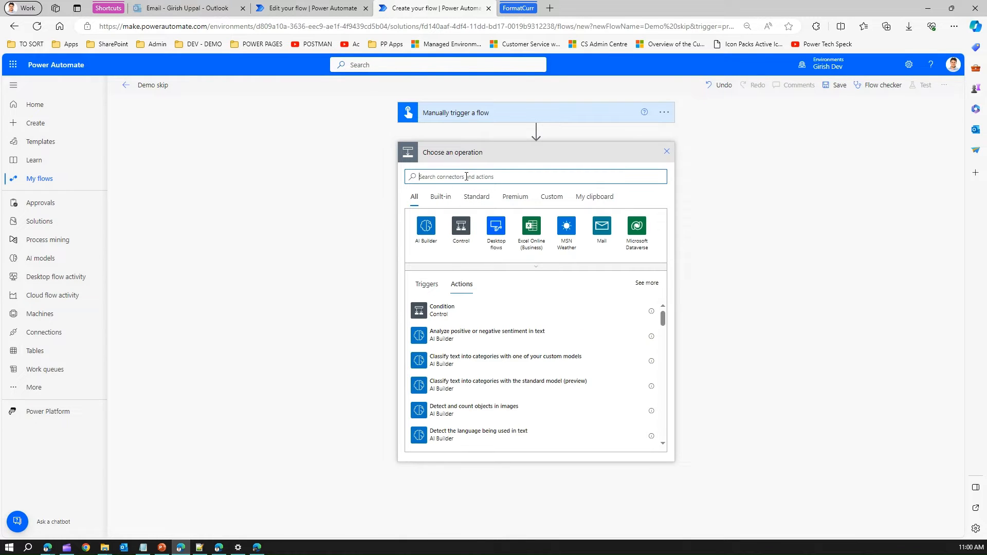
{"action": "type", "text": "compo"}
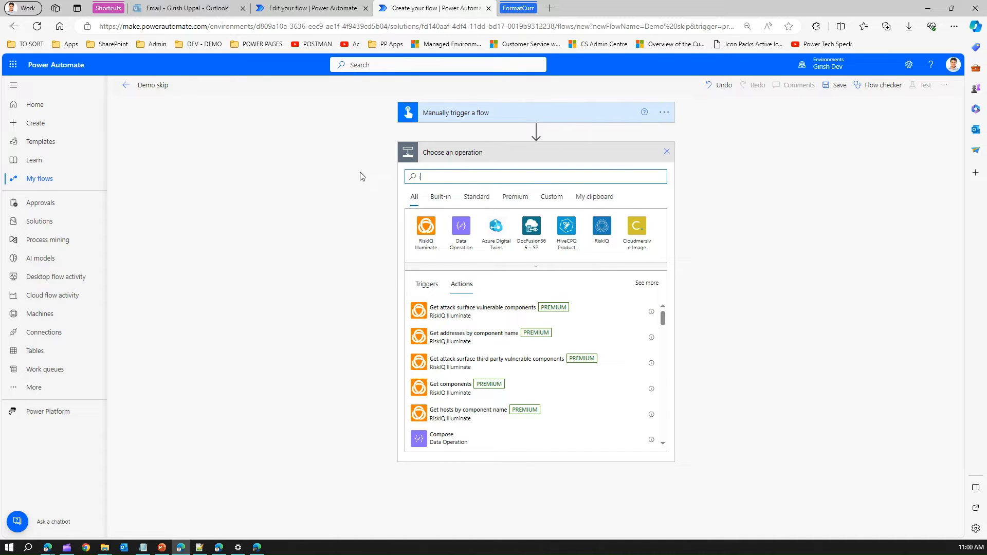
{"action": "type", "text": "init"}
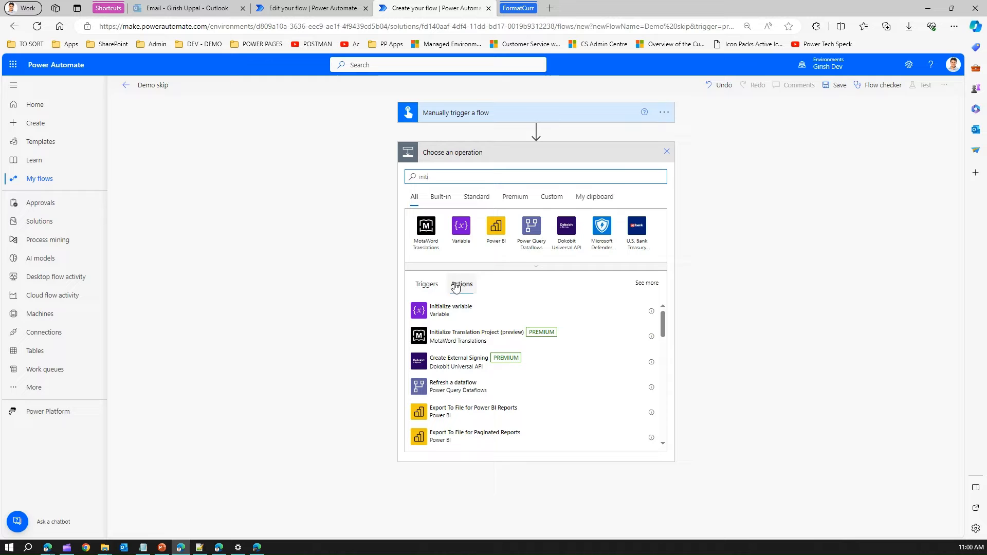
{"action": "left_click", "coordinate": [450, 309]}
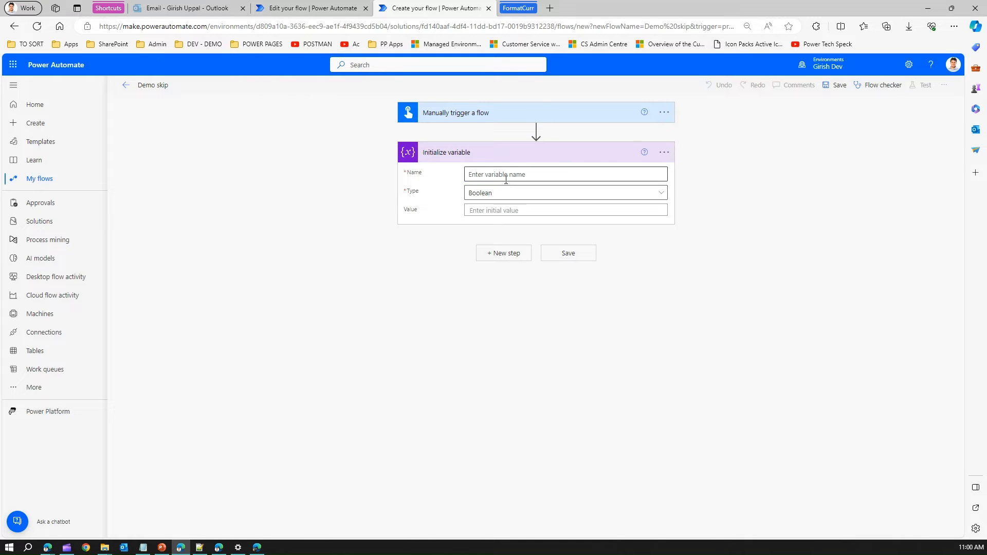
Define varArray as an Array with initial value [20,30,90,50,70].
{"action": "type", "text": "var"}
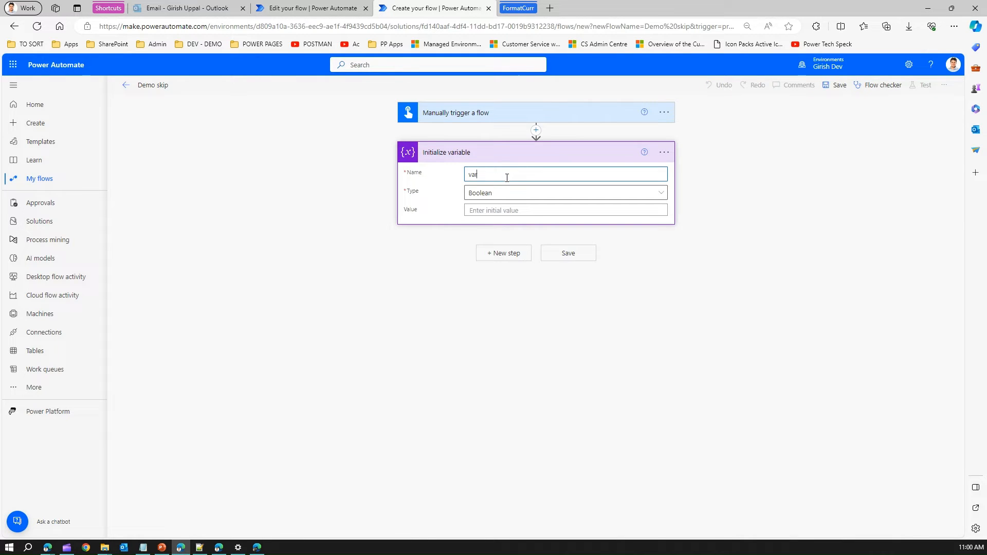
{"action": "left_click", "coordinate": [563, 192]}
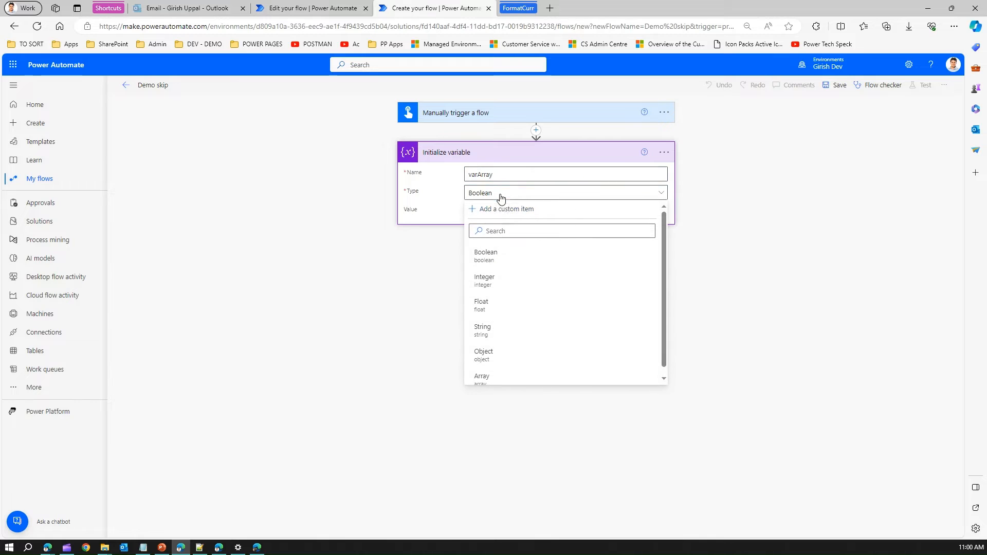
{"action": "mouse_move", "coordinate": [526, 328]}
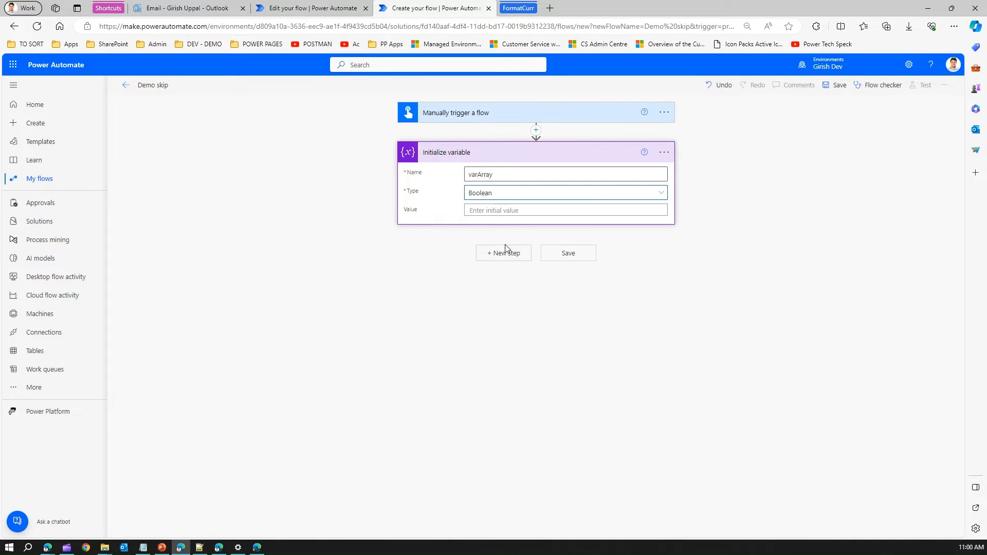
{"action": "left_click", "coordinate": [564, 192]}
{"action": "type", "text": "[20,30,90,50,70]"}
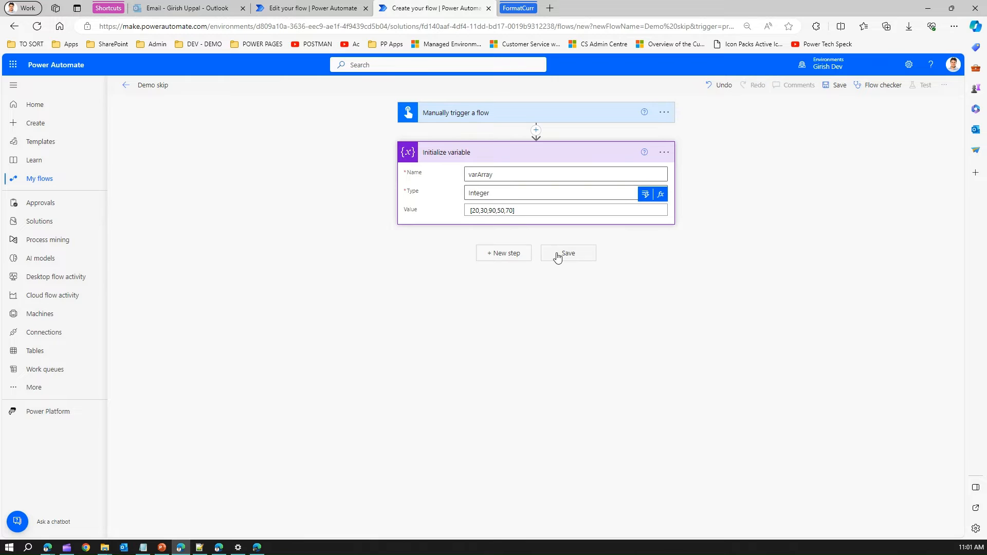
{"action": "left_click", "coordinate": [567, 253]}
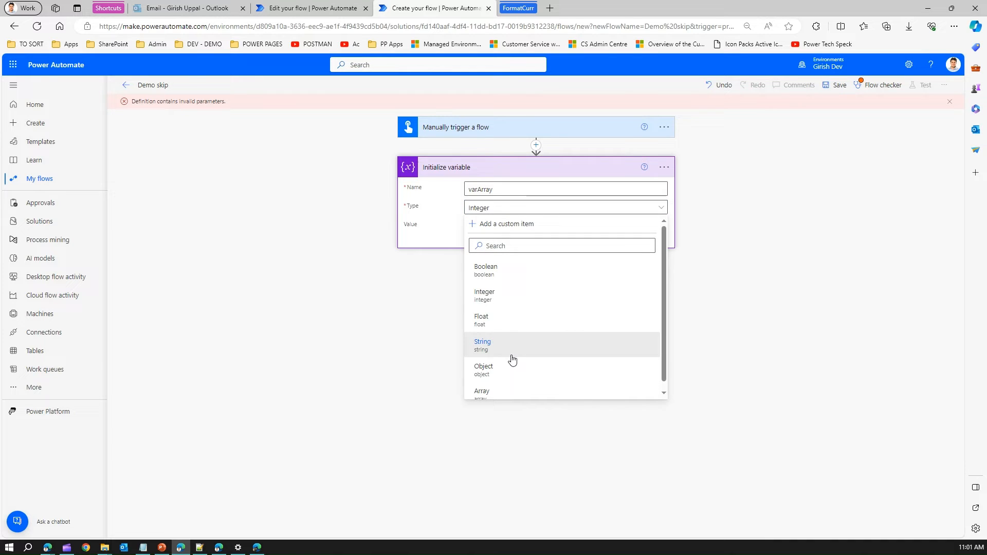
{"action": "left_click", "coordinate": [481, 391]}
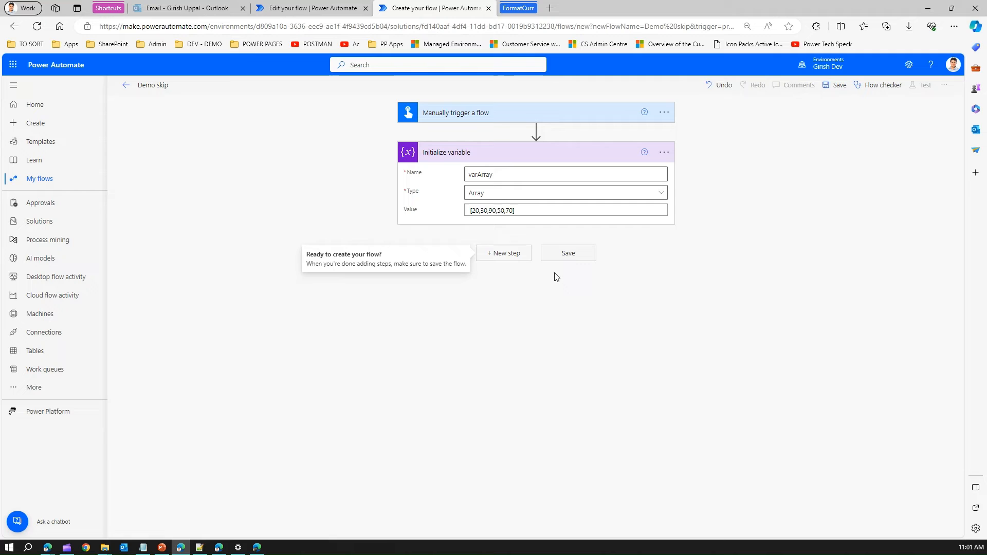
{"action": "mouse_move", "coordinate": [570, 253]}
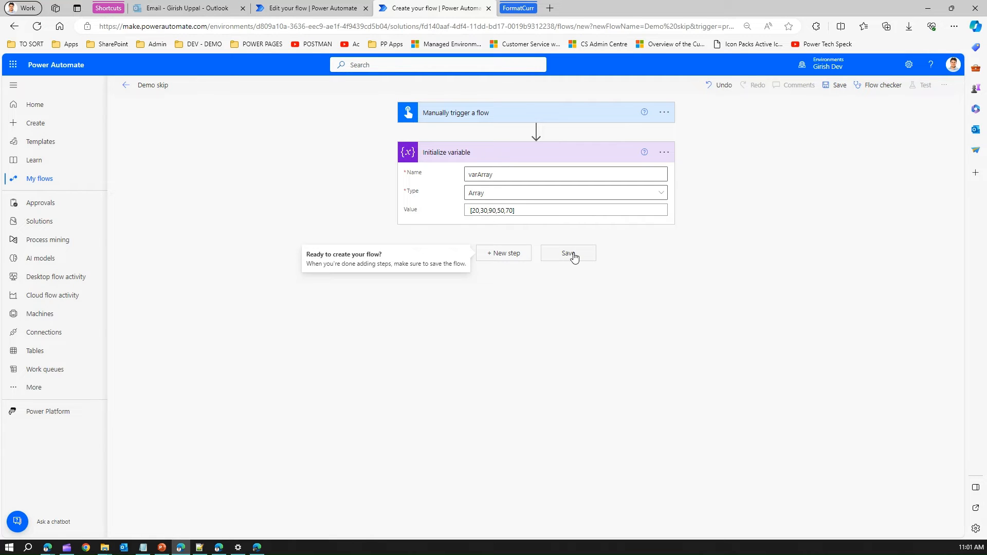
Save the Demo skip flow and begin adding a step below Initialize variable.
{"action": "left_click", "coordinate": [568, 253]}
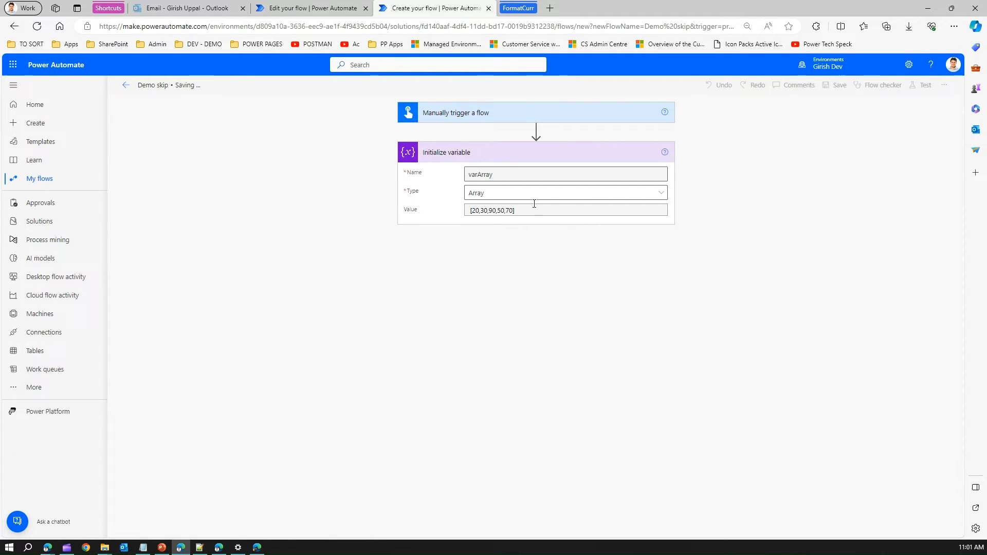
{"action": "mouse_move", "coordinate": [511, 205]}
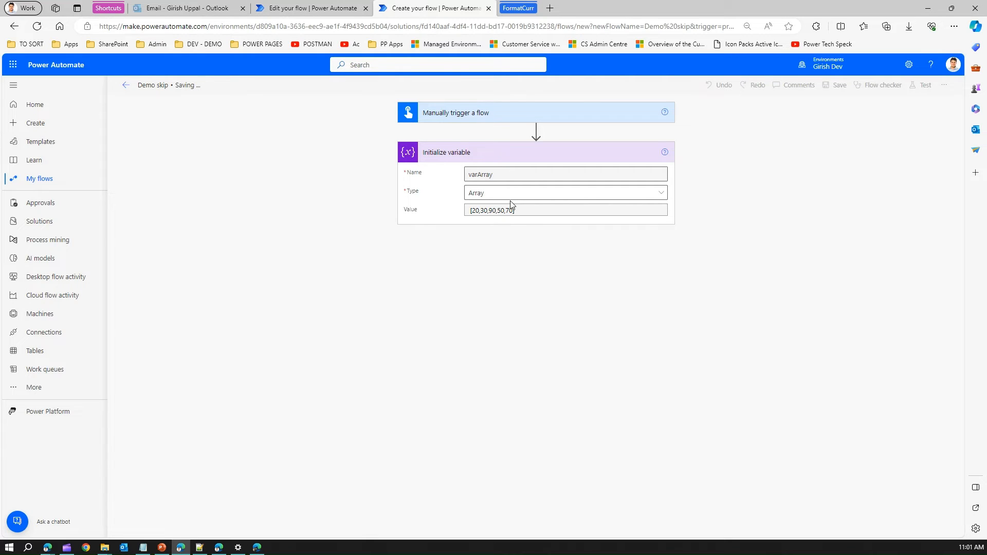
{"action": "left_click", "coordinate": [839, 85]}
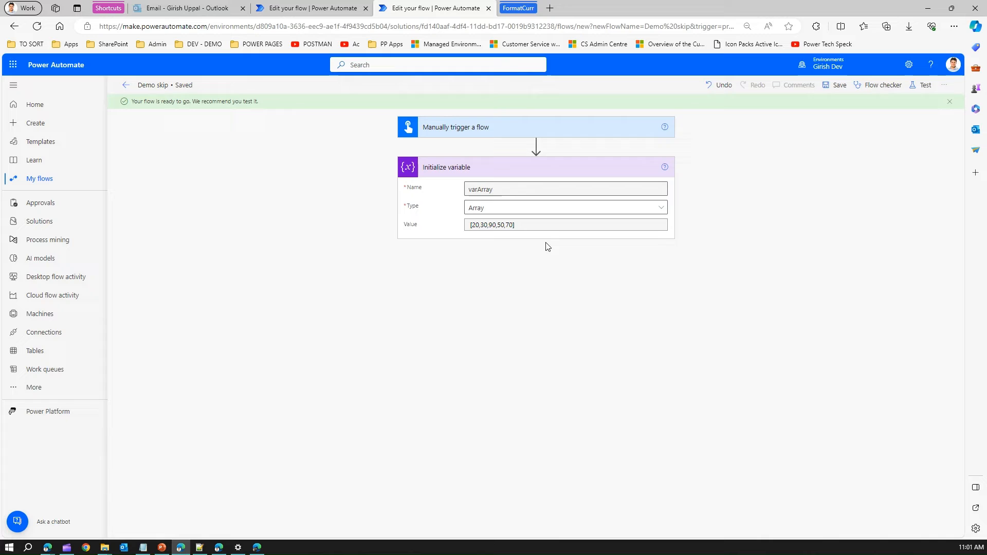
{"action": "left_click", "coordinate": [535, 247]}
{"action": "type", "text": "c"}
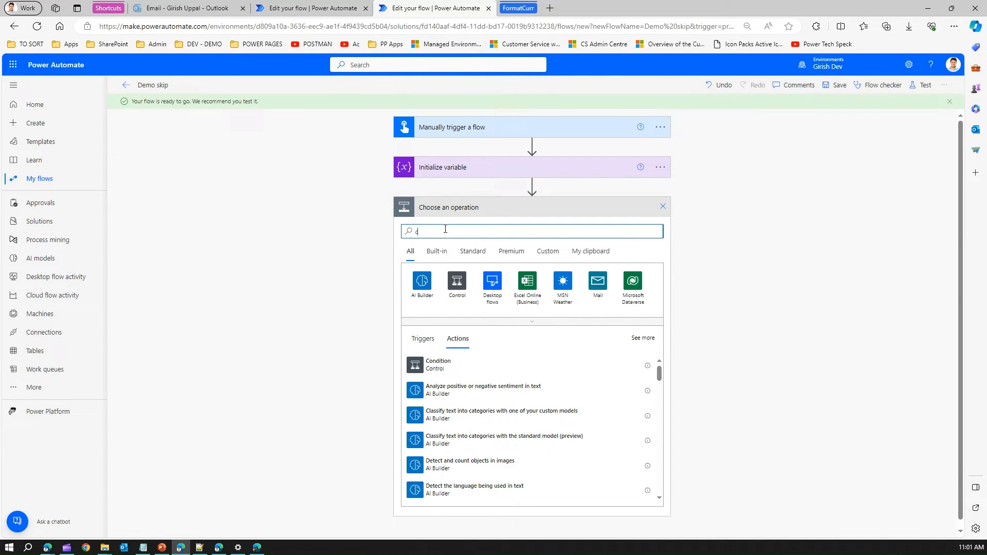
Add a Compose data operation and begin a skip() expression for its inputs.
{"action": "type", "text": "ompo"}
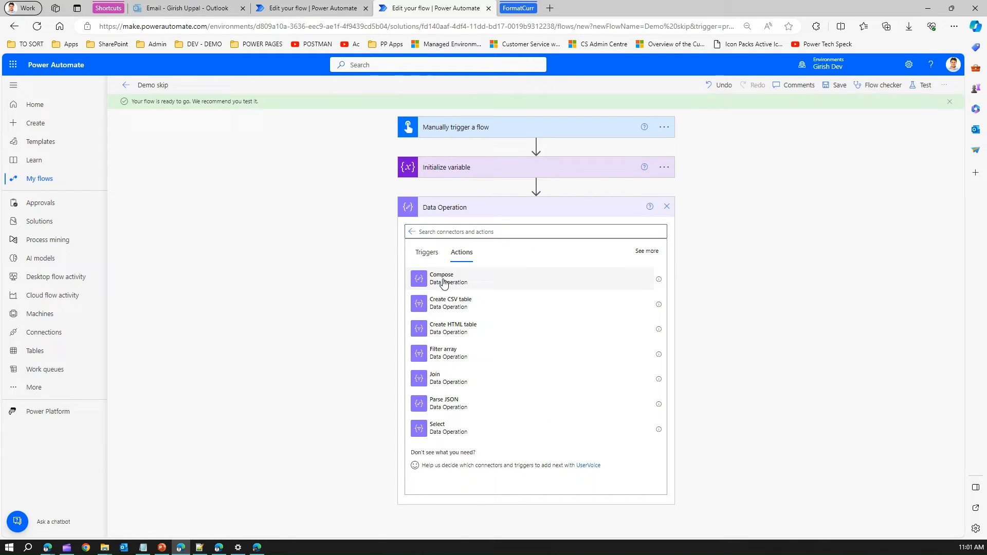
{"action": "left_click", "coordinate": [441, 279]}
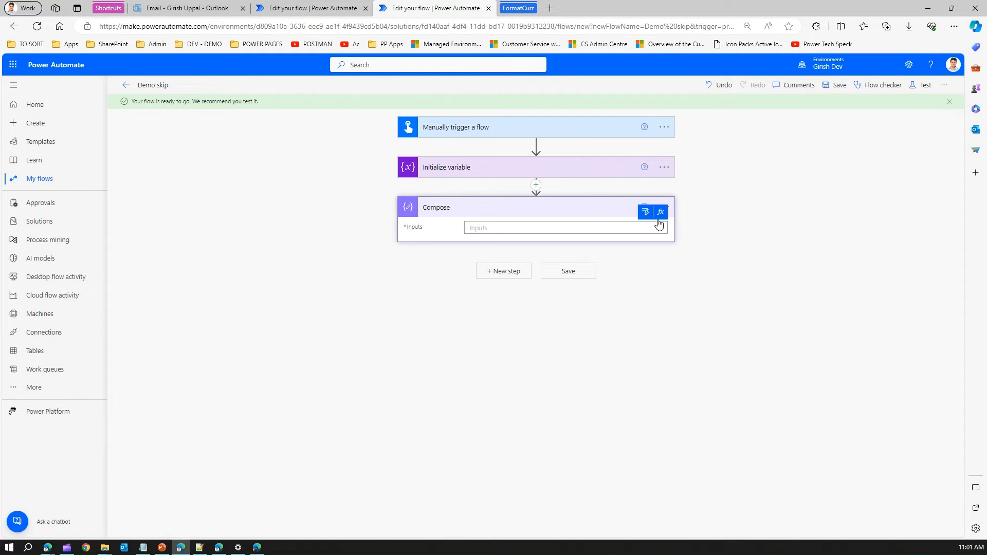
{"action": "left_click", "coordinate": [660, 211]}
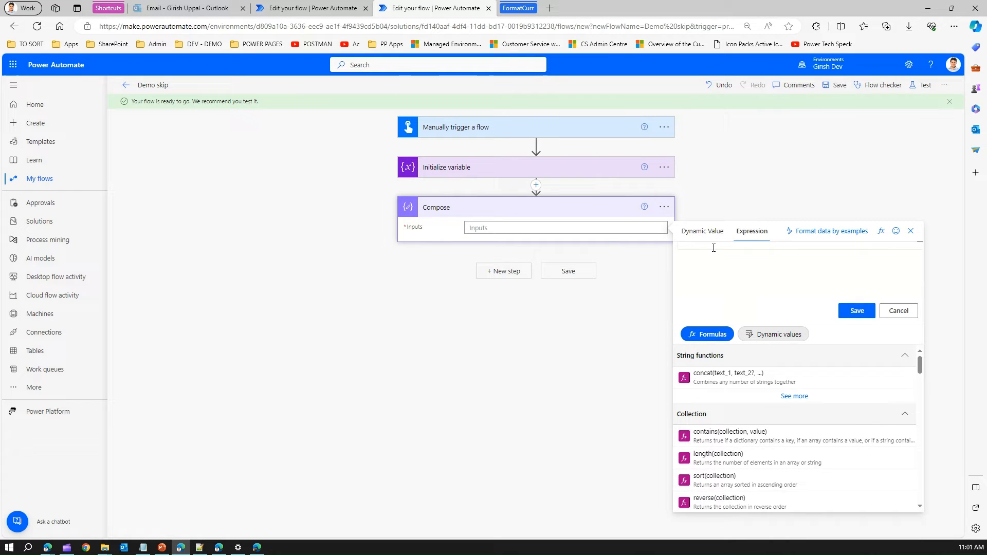
{"action": "mouse_move", "coordinate": [712, 245]}
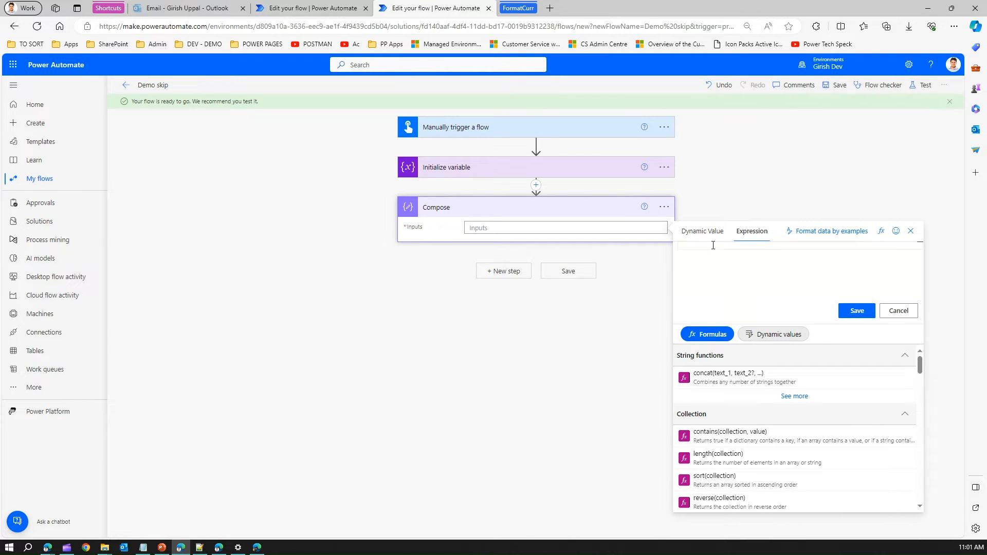
{"action": "type", "text": "skip("}
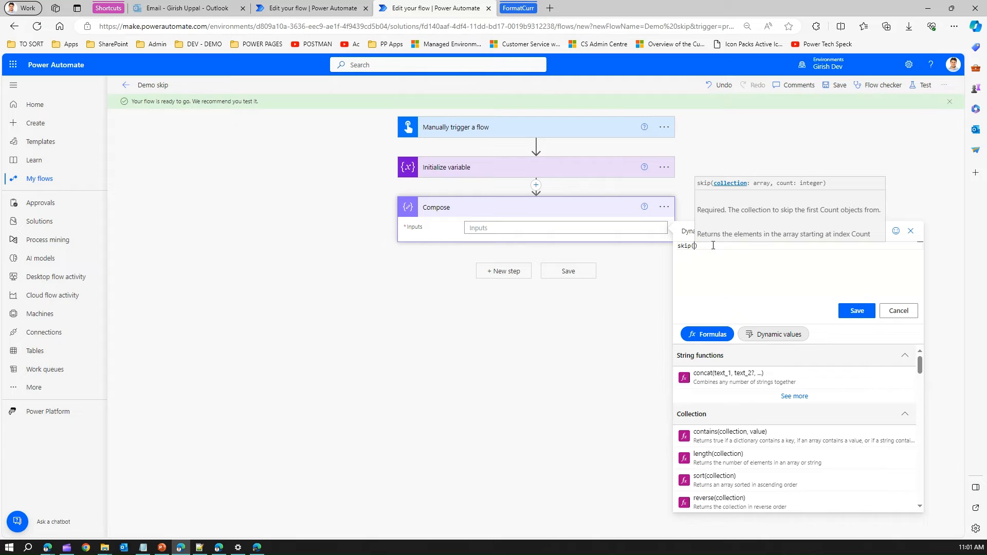
{"action": "mouse_move", "coordinate": [591, 175]}
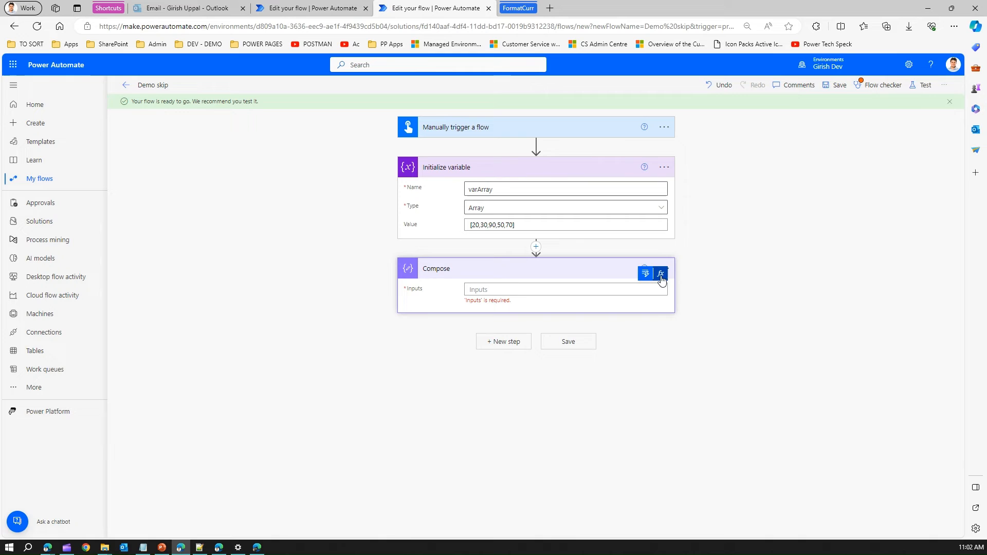
Set the Compose inputs to the expression skip(variables('varArray'),2).
{"action": "left_click", "coordinate": [660, 273]}
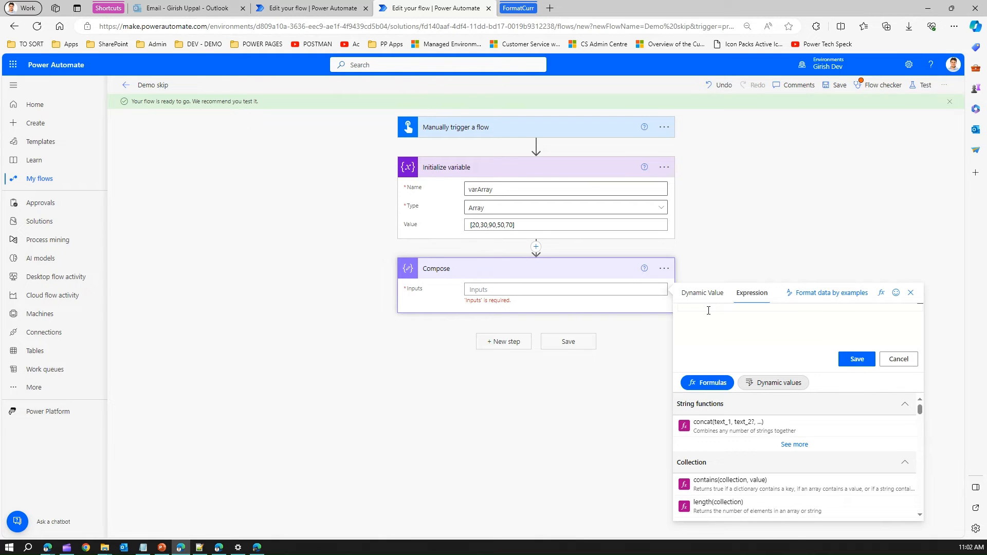
{"action": "type", "text": "skip"}
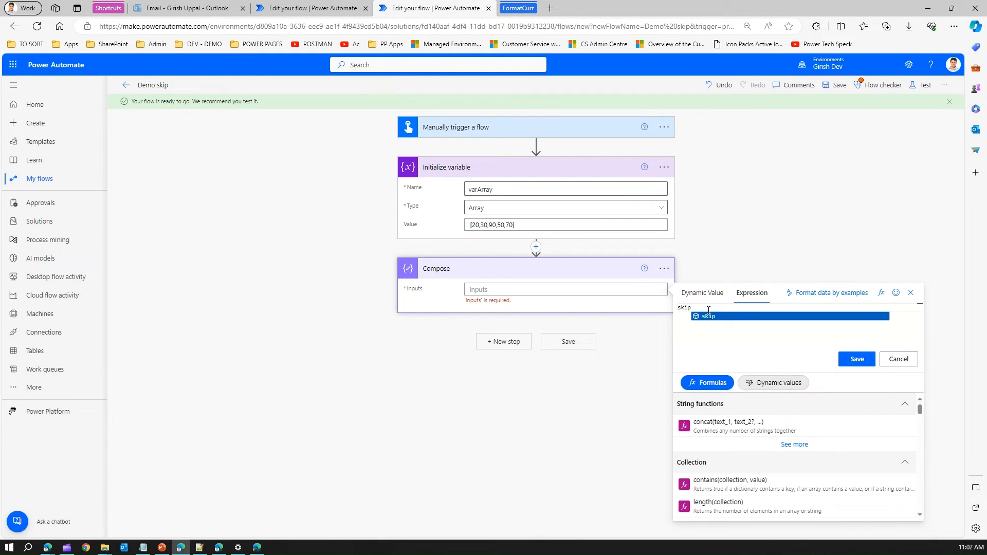
{"action": "type", "text": "(var)"}
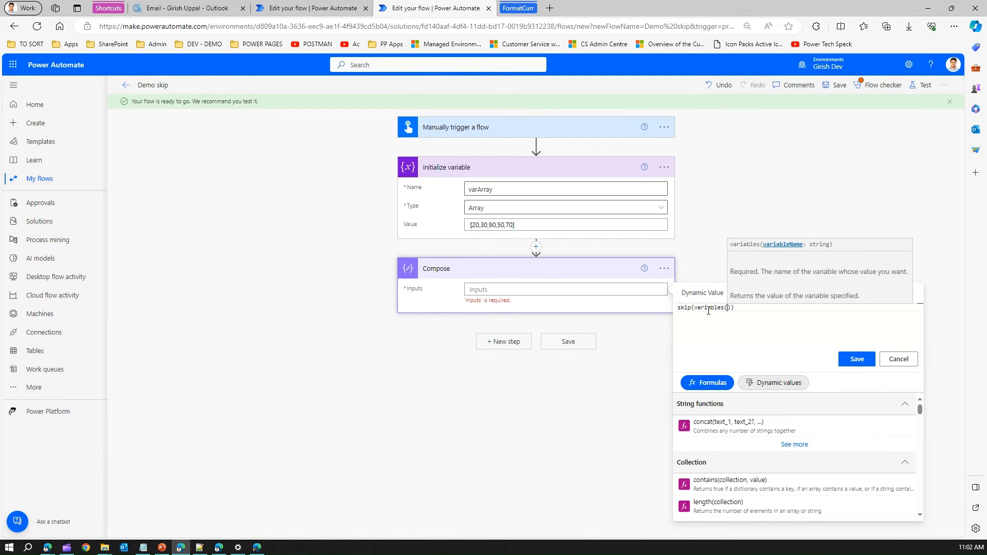
{"action": "type", "text": "'varA'"}
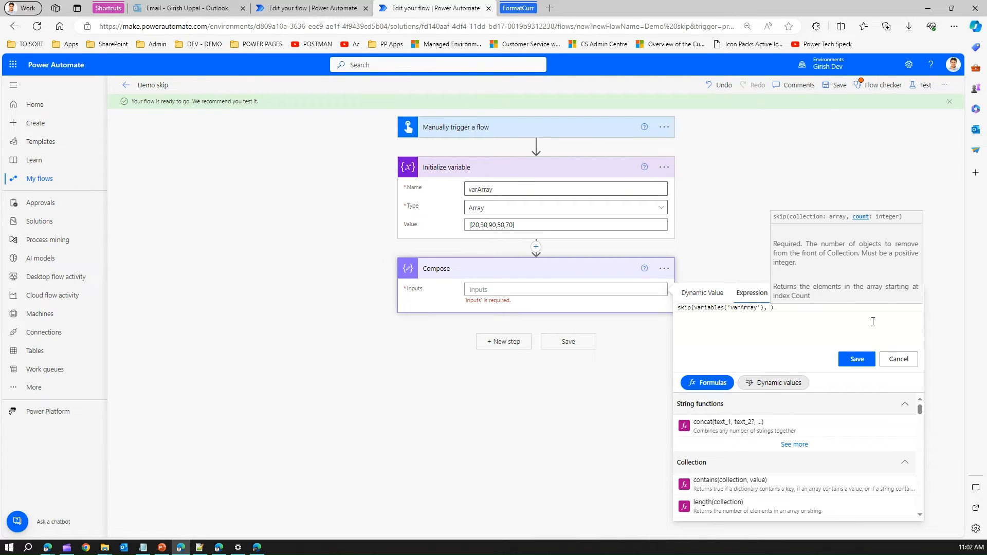
{"action": "type", "text": "2"}
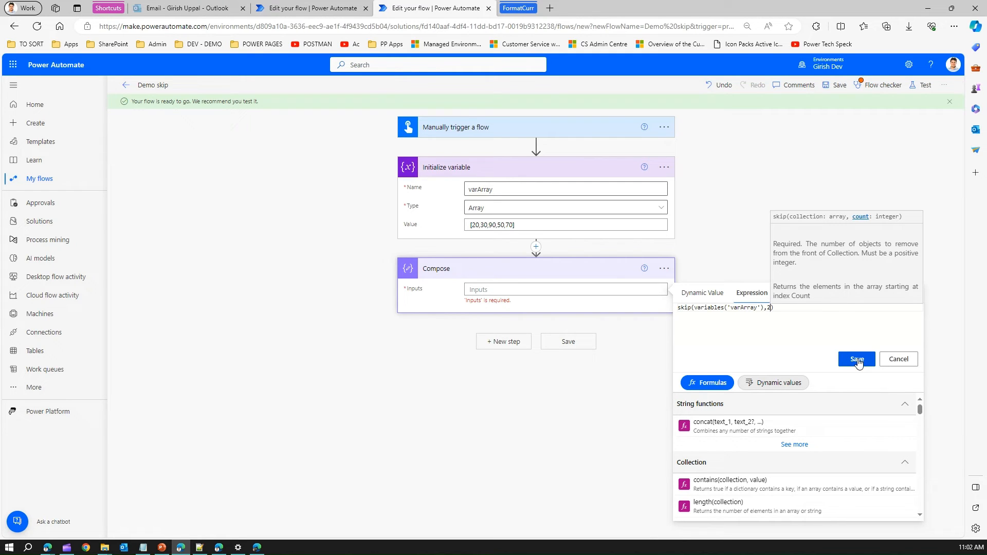
{"action": "left_click", "coordinate": [856, 359]}
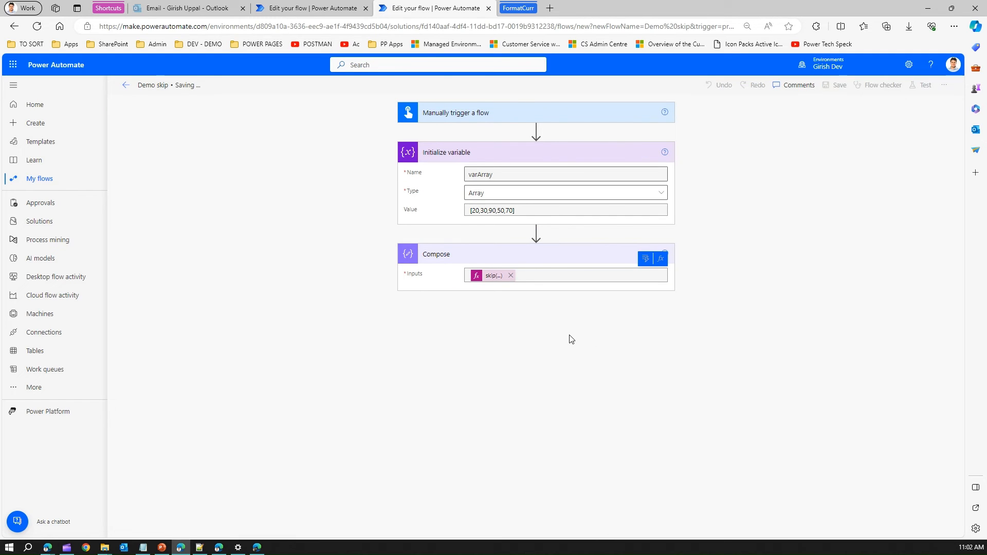
{"action": "mouse_move", "coordinate": [871, 117]}
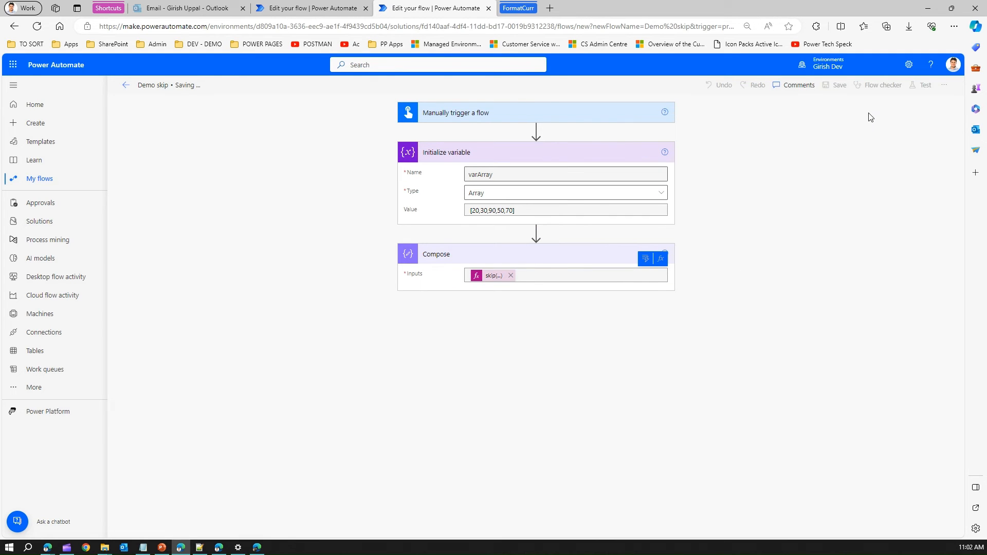
{"action": "mouse_move", "coordinate": [921, 94]}
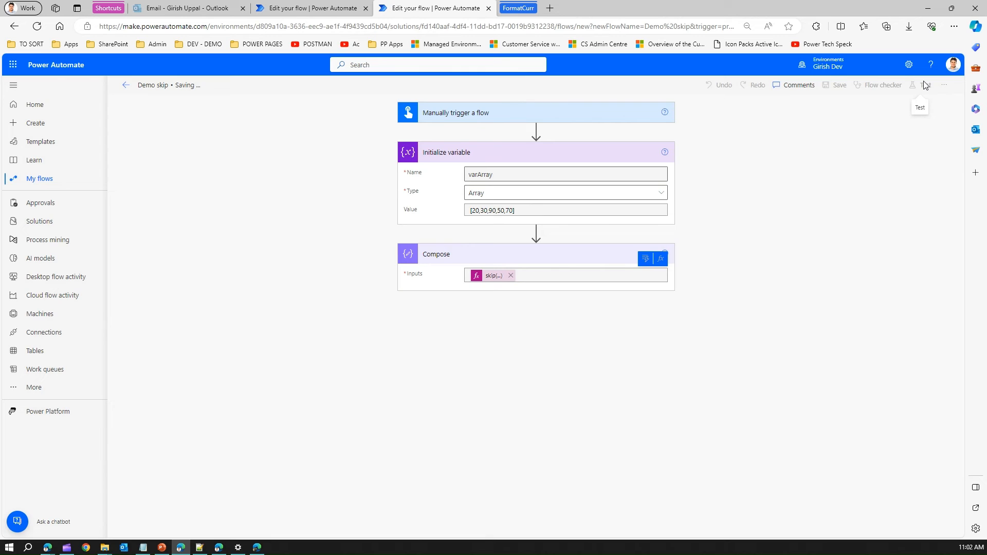
Run a manual test of the saved Demo skip flow.
{"action": "left_click", "coordinate": [839, 85]}
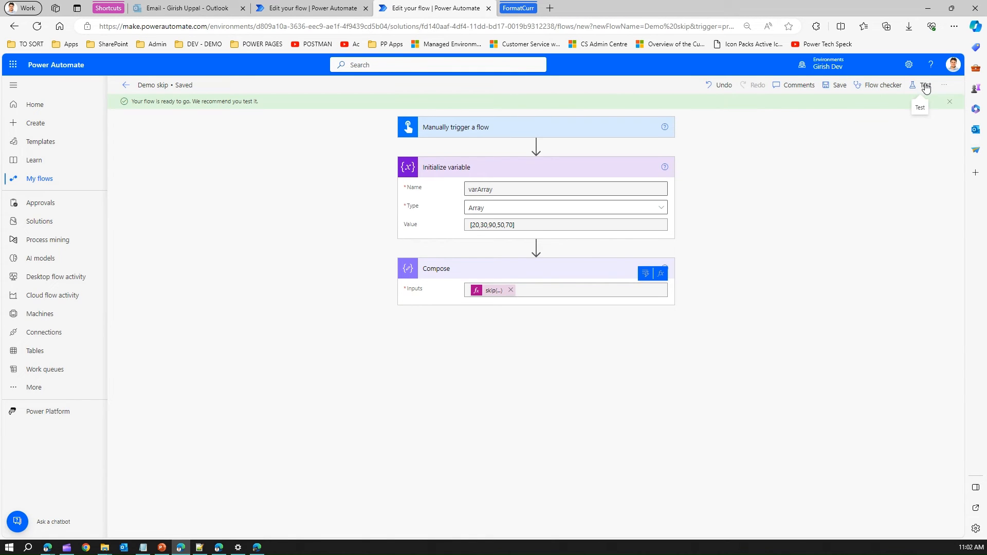
{"action": "left_click", "coordinate": [924, 85]}
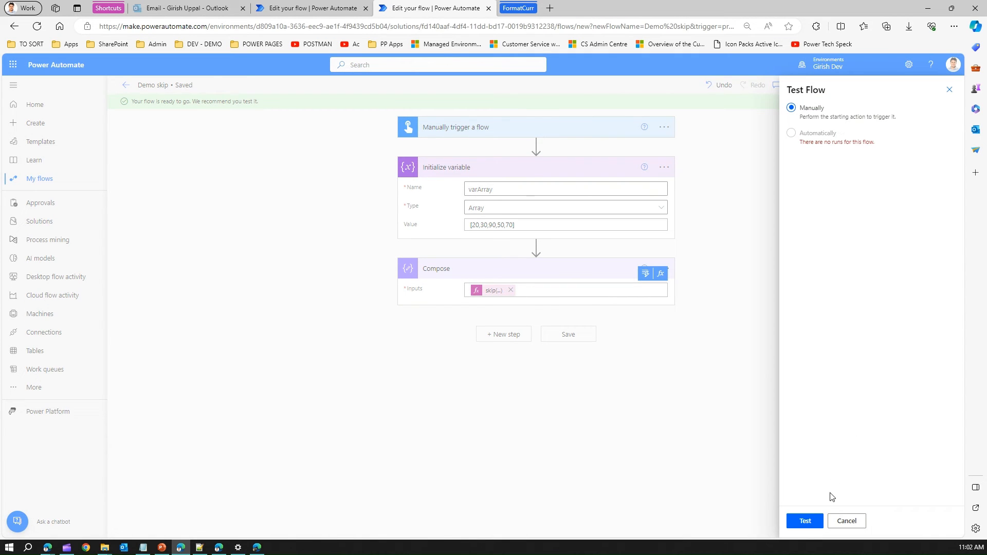
{"action": "left_click", "coordinate": [804, 520]}
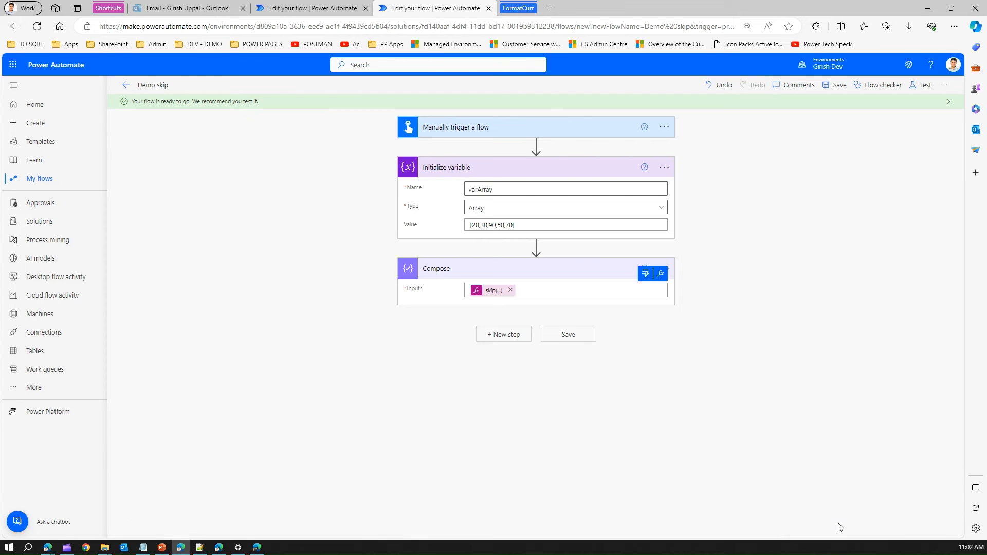
{"action": "left_click", "coordinate": [924, 86]}
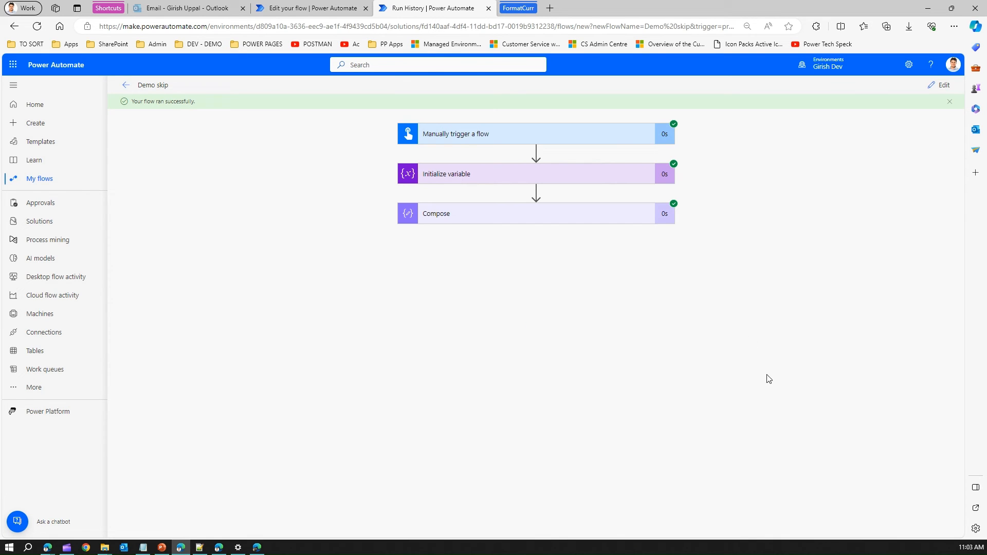
{"action": "mouse_move", "coordinate": [543, 214]}
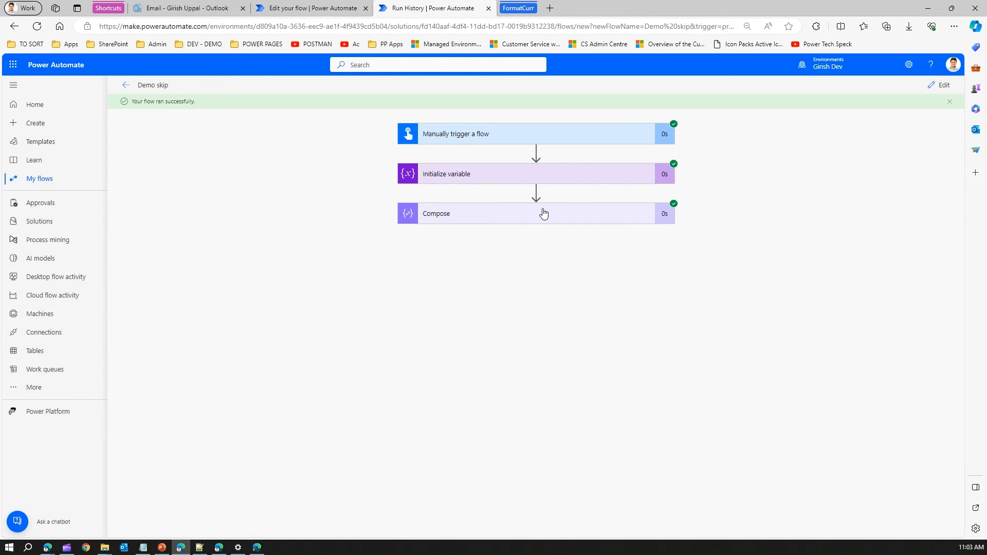
Expand the run steps to confirm varArray [20,30,90,50,70] and Compose output [90,50,70].
{"action": "left_click", "coordinate": [534, 173]}
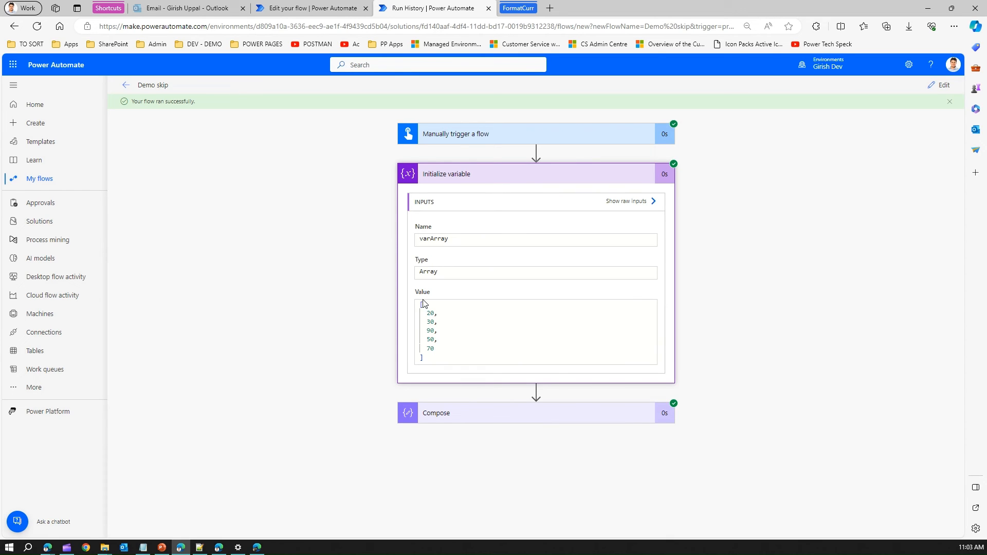
{"action": "mouse_move", "coordinate": [434, 345]}
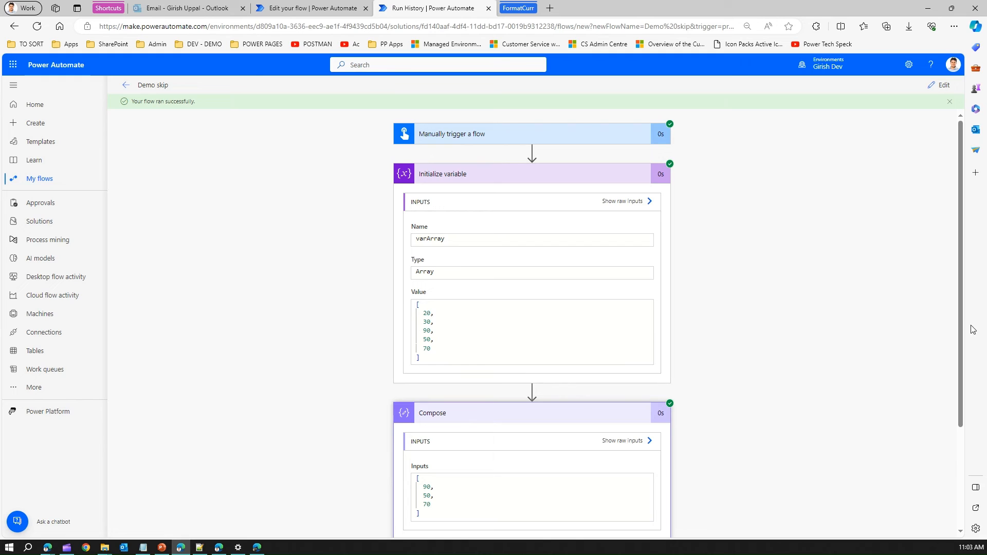
{"action": "scroll", "scroll_direction": "down", "scroll_amount": 3}
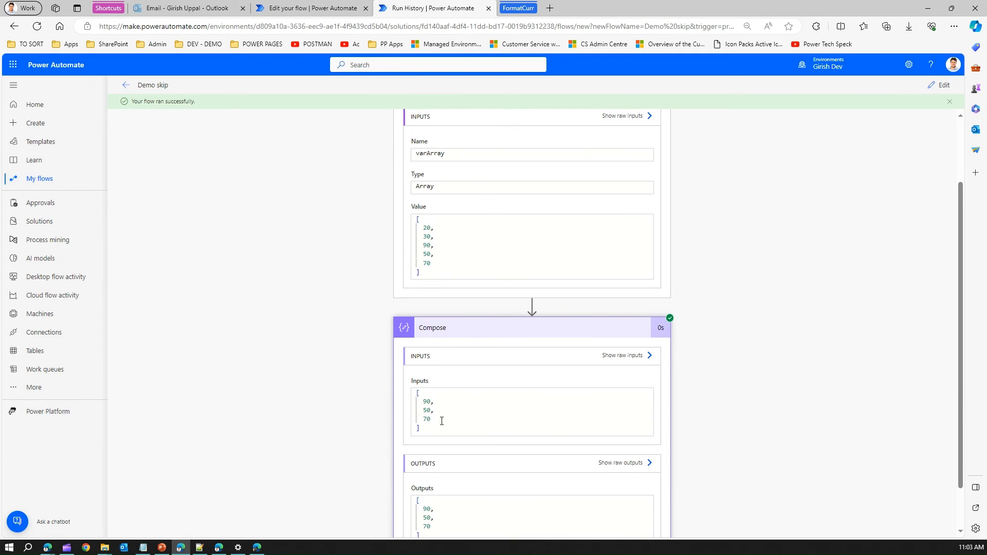
{"action": "mouse_move", "coordinate": [509, 384]}
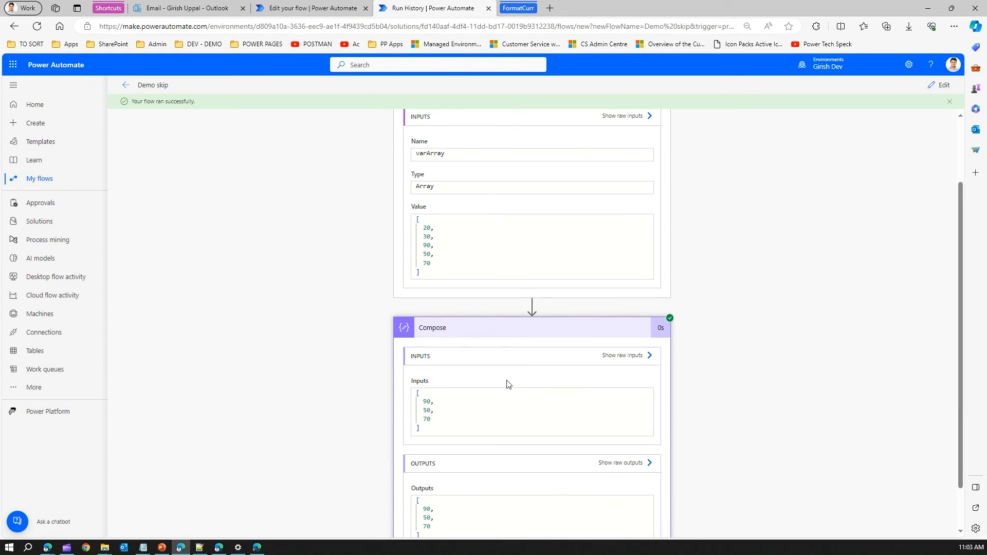
{"action": "mouse_move", "coordinate": [628, 335]}
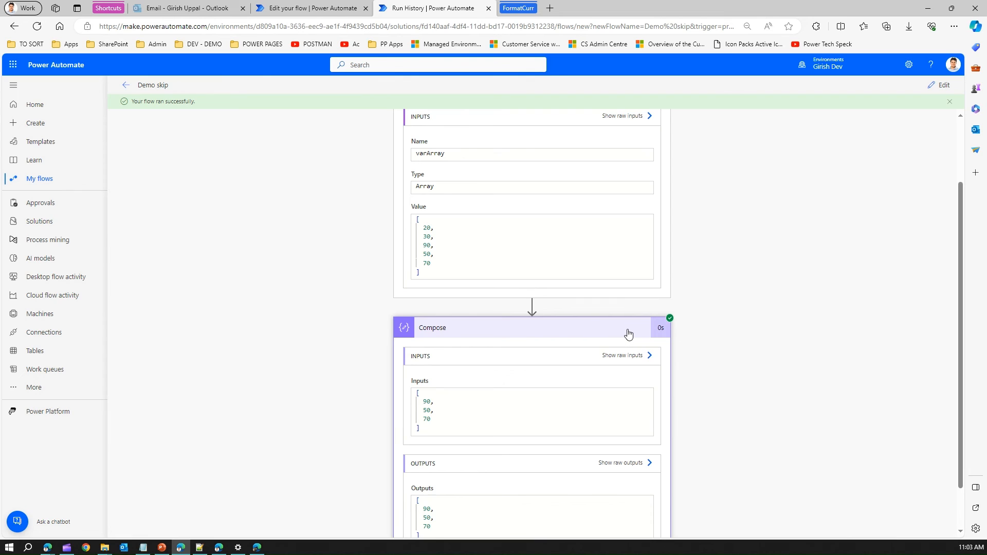